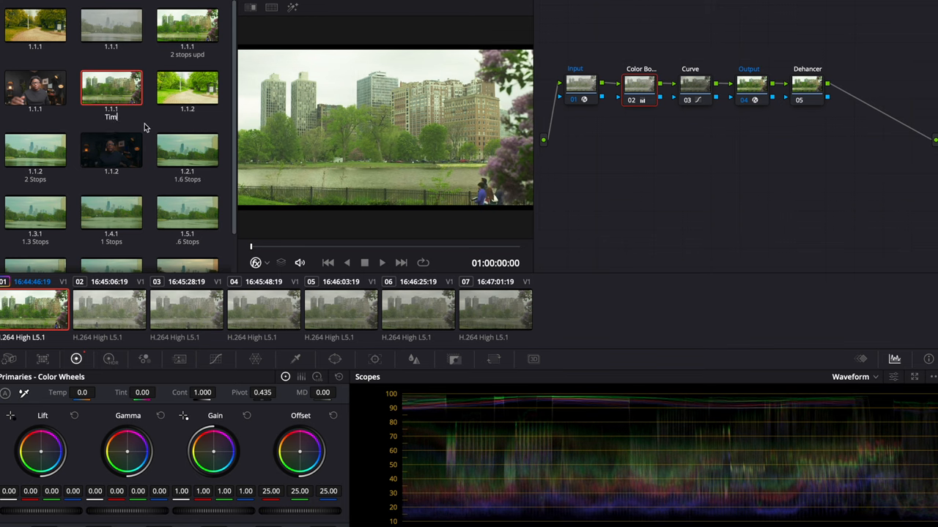
Open 'Dehancer FCP Plugin Quick Guide.pdf' from the DehancerProFCPInstaller2 folder in Preview.
{"action": "left_click", "coordinate": [340, 314]}
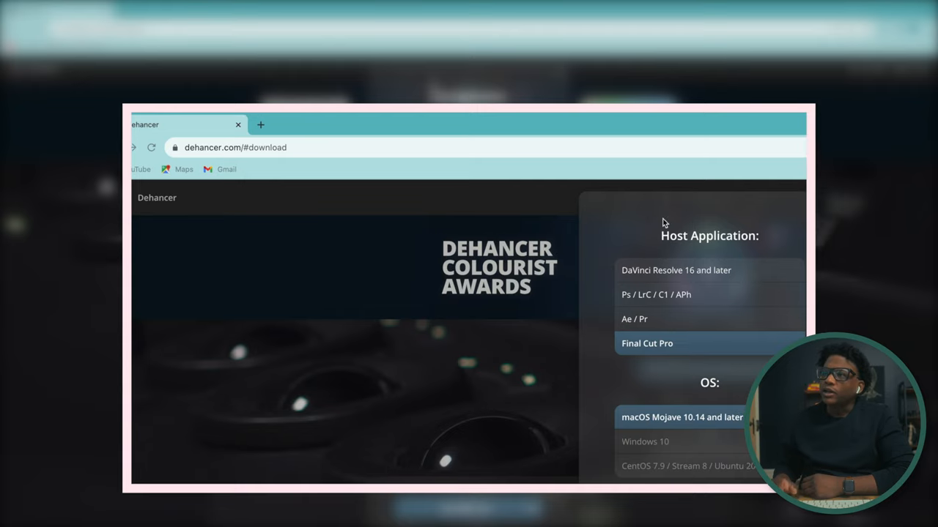
{"action": "mouse_move", "coordinate": [208, 151]}
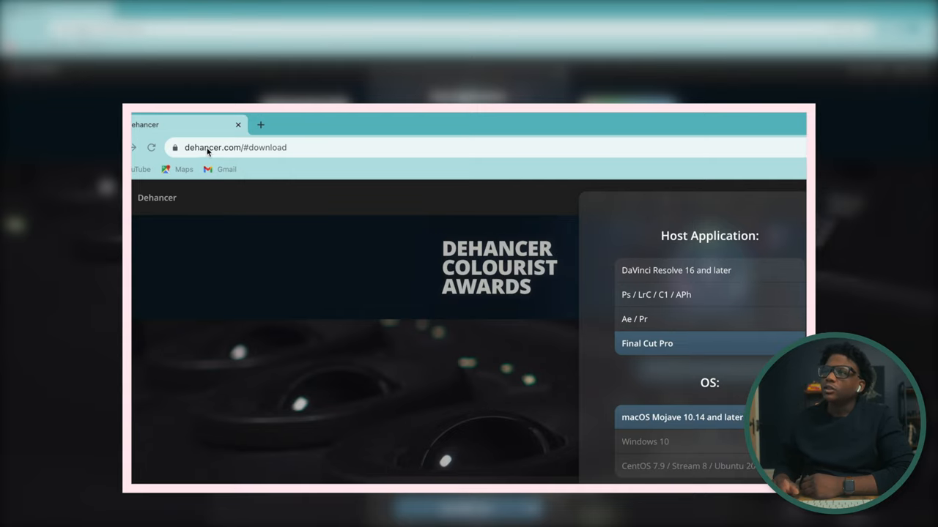
{"action": "mouse_move", "coordinate": [234, 157]}
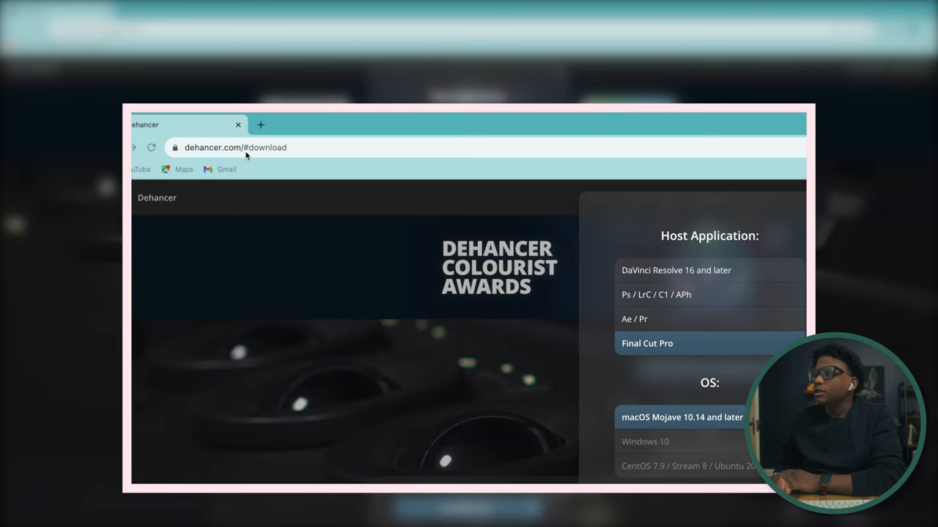
{"action": "mouse_move", "coordinate": [601, 281]}
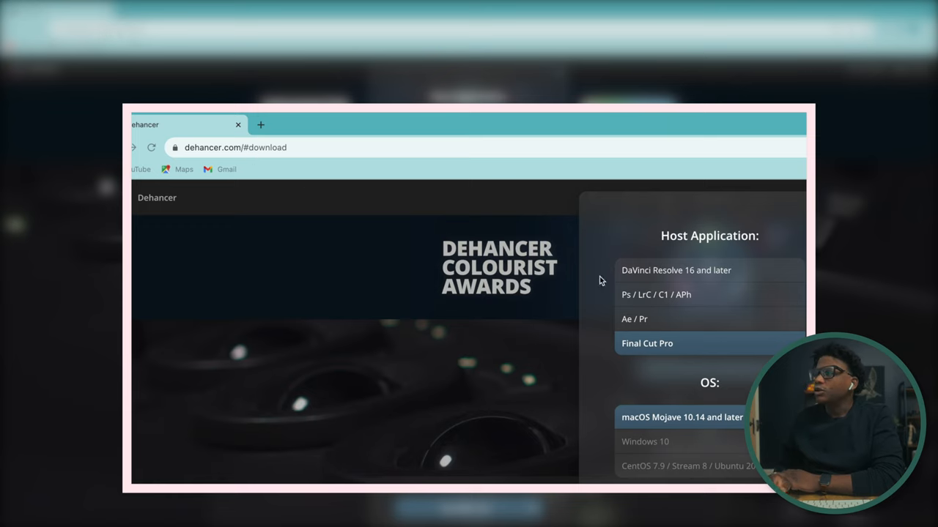
{"action": "mouse_move", "coordinate": [722, 267]}
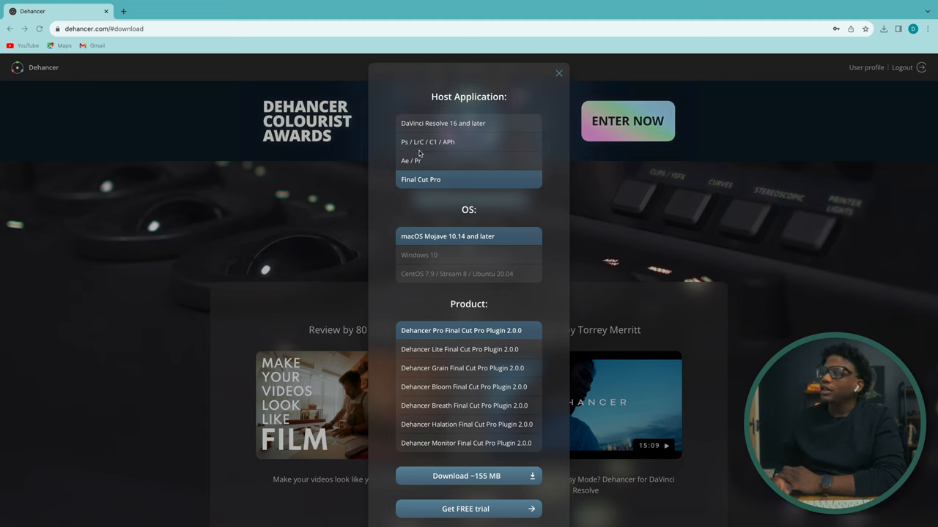
{"action": "mouse_move", "coordinate": [163, 507]}
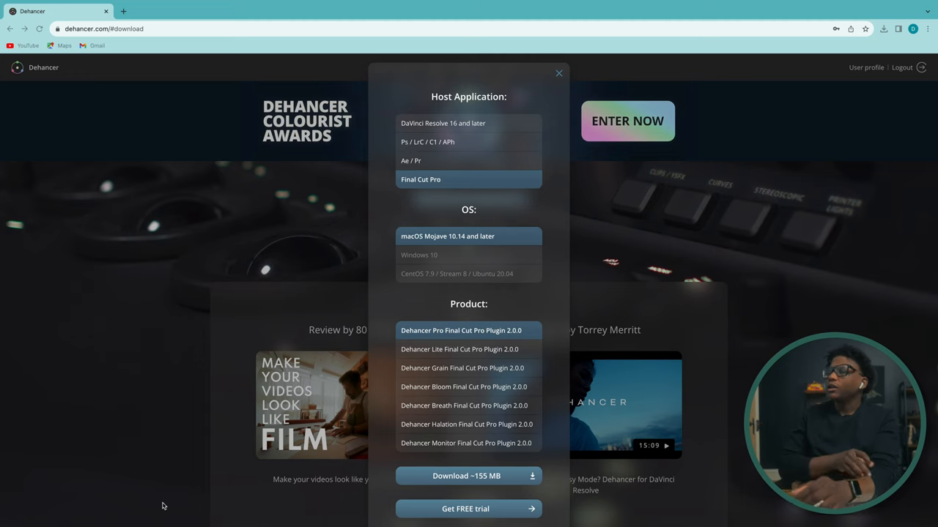
{"action": "mouse_move", "coordinate": [563, 252]}
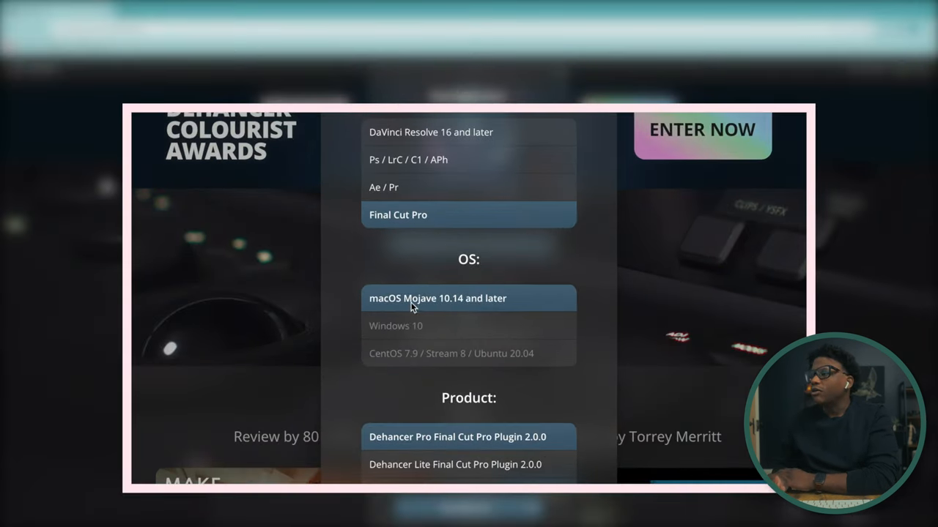
{"action": "mouse_move", "coordinate": [519, 311]}
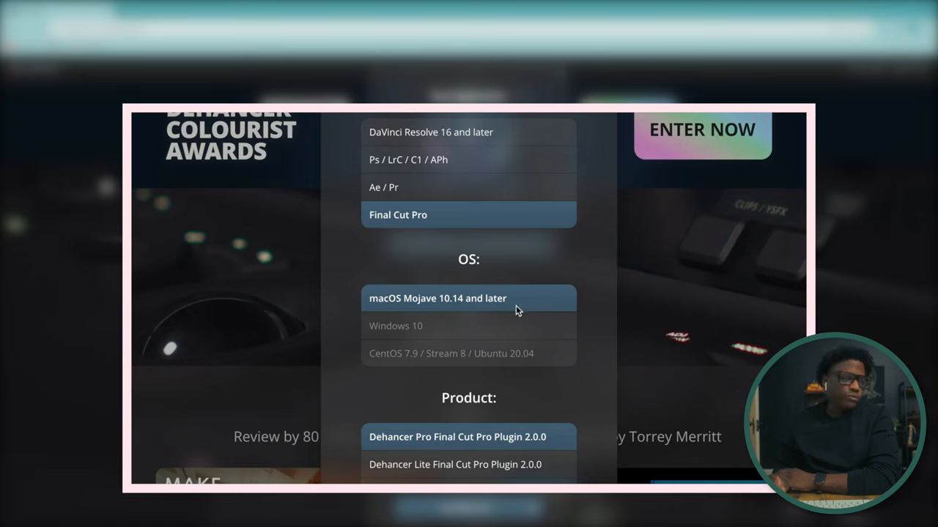
{"action": "mouse_move", "coordinate": [487, 275]}
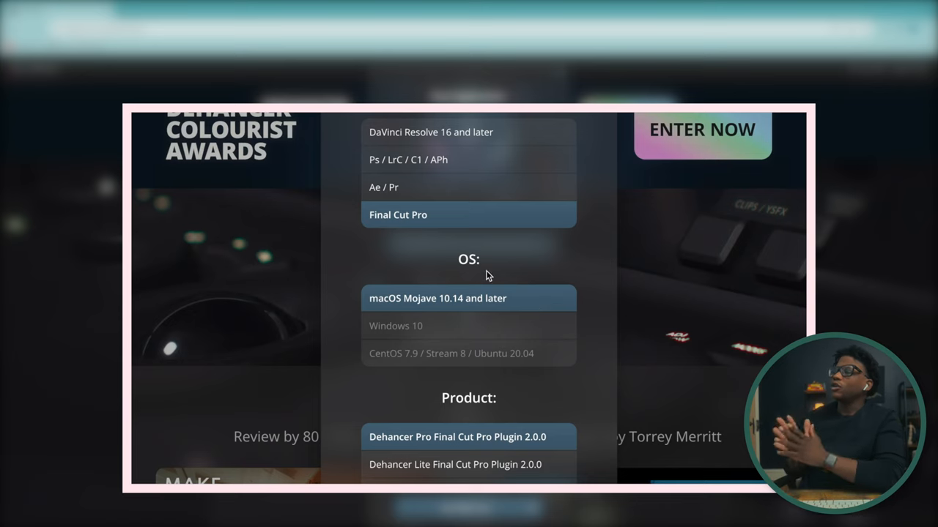
{"action": "mouse_move", "coordinate": [463, 316]}
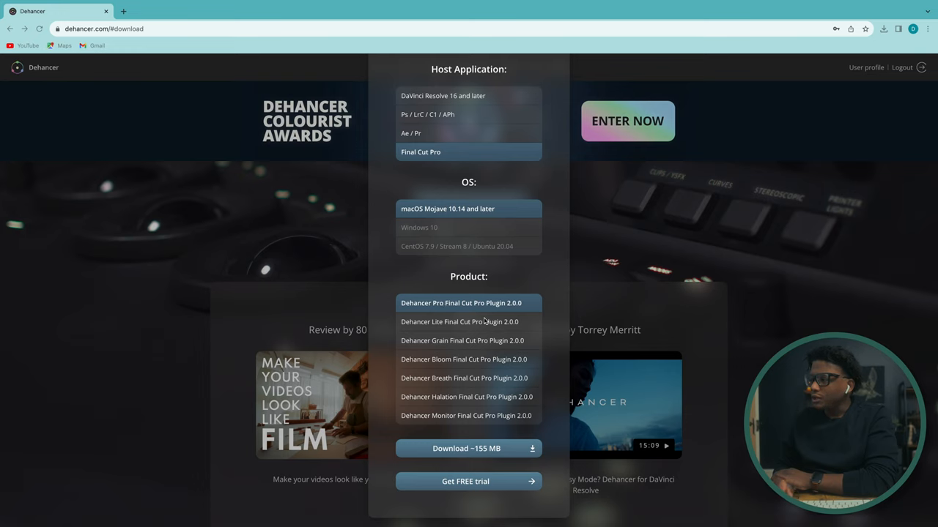
{"action": "mouse_move", "coordinate": [454, 353]}
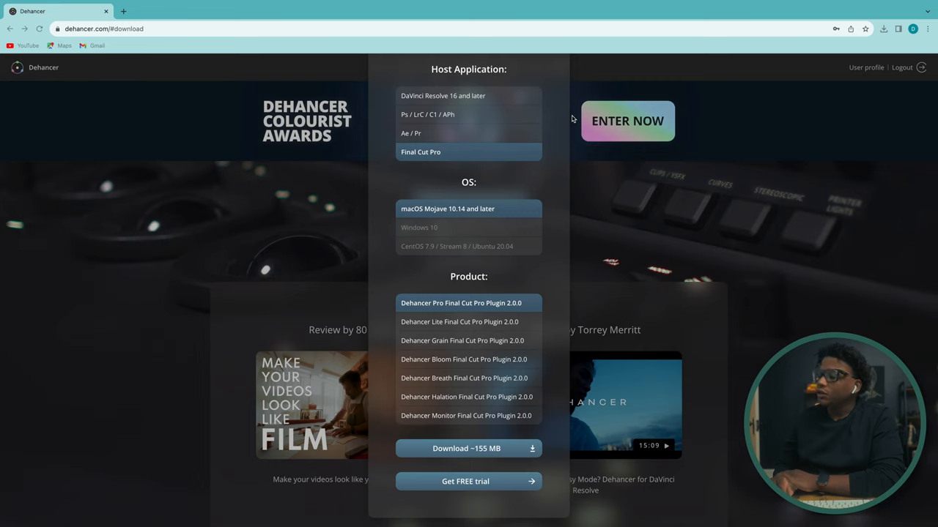
{"action": "mouse_move", "coordinate": [577, 118]}
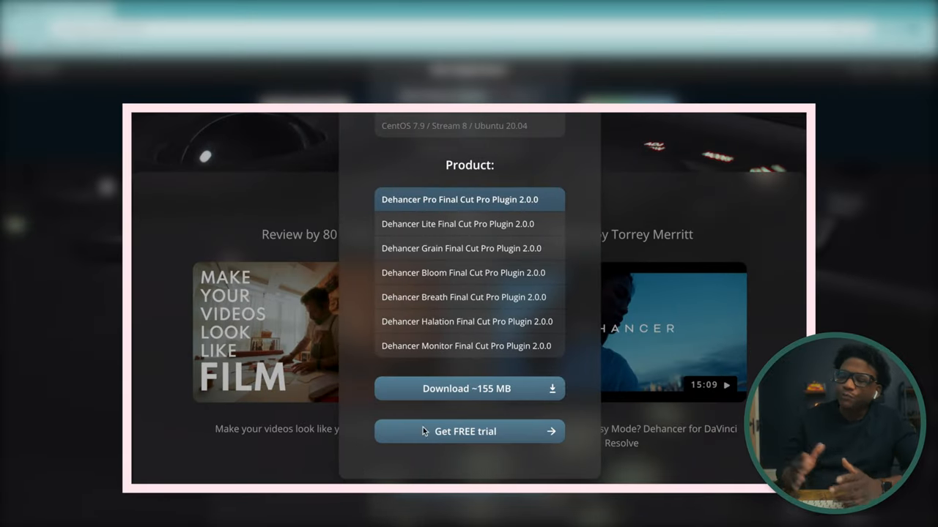
{"action": "mouse_move", "coordinate": [451, 477]}
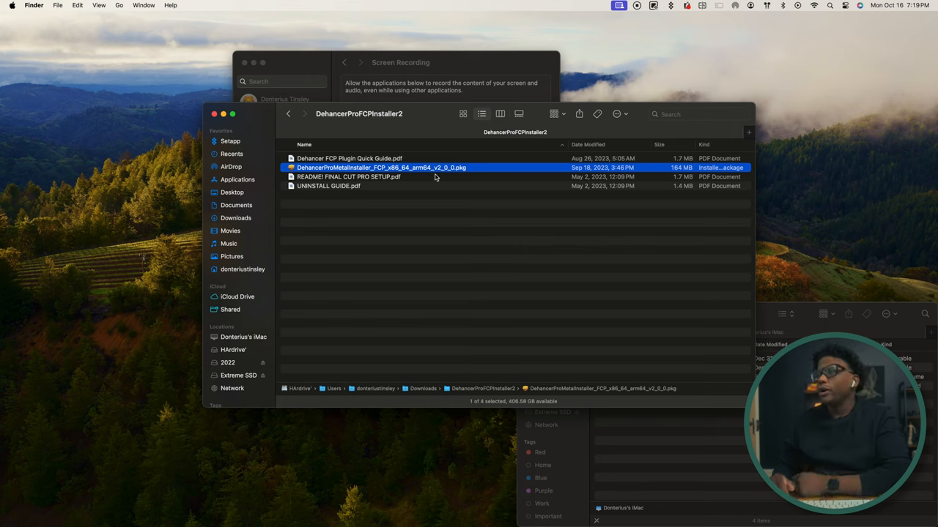
{"action": "mouse_move", "coordinate": [372, 129]}
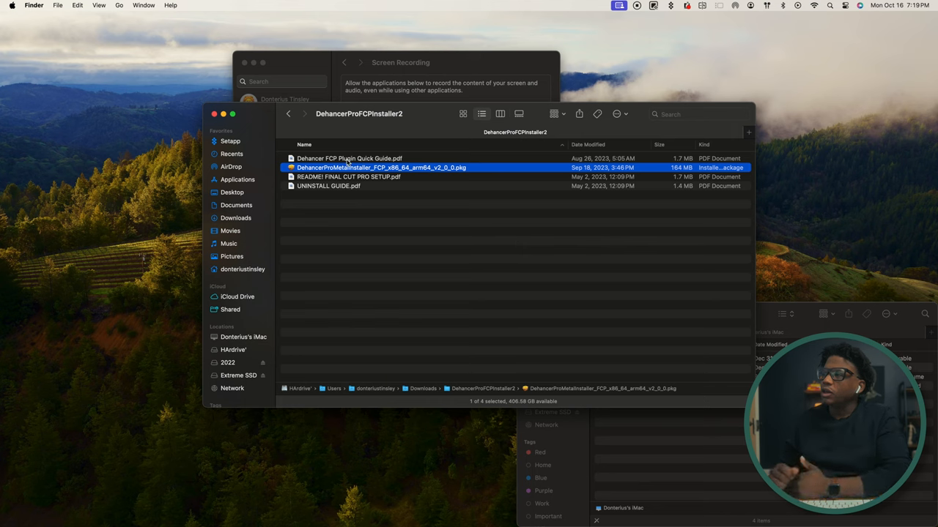
{"action": "left_click", "coordinate": [349, 159]}
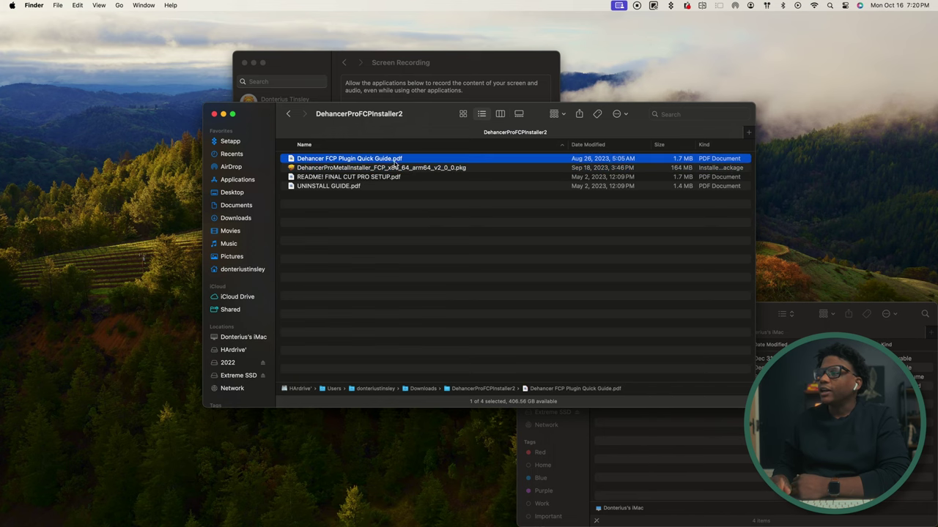
{"action": "double_click", "coordinate": [348, 158]}
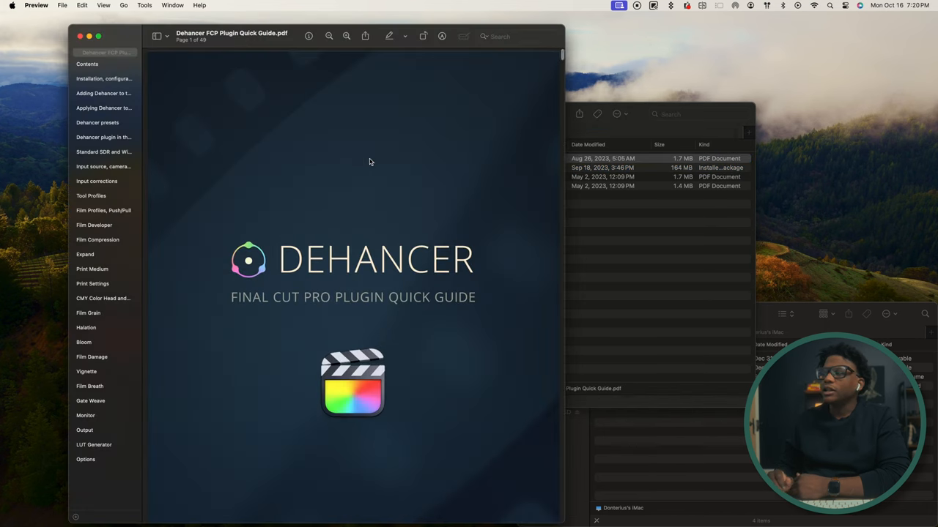
{"action": "mouse_move", "coordinate": [115, 38]}
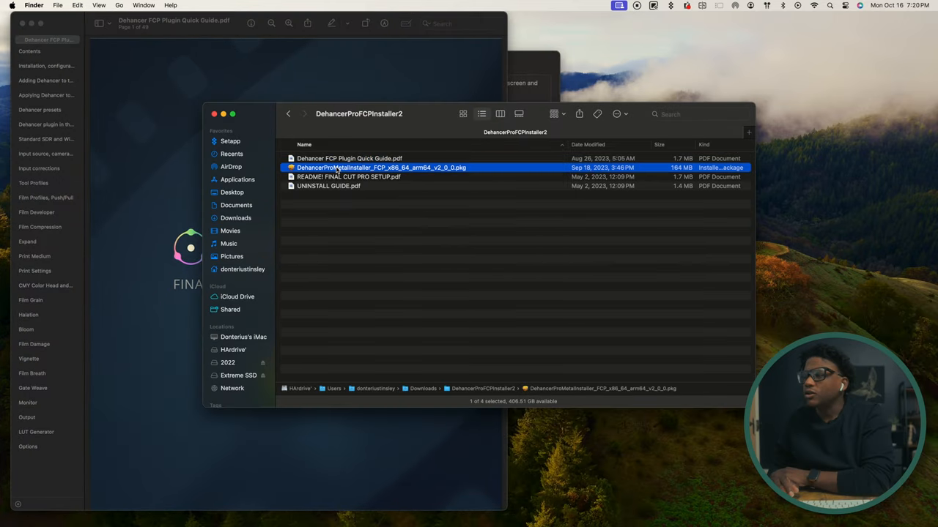
Launch the Dehancer Pro FCP v2 .pkg, agree to the license, and start the standard install.
{"action": "double_click", "coordinate": [374, 167]}
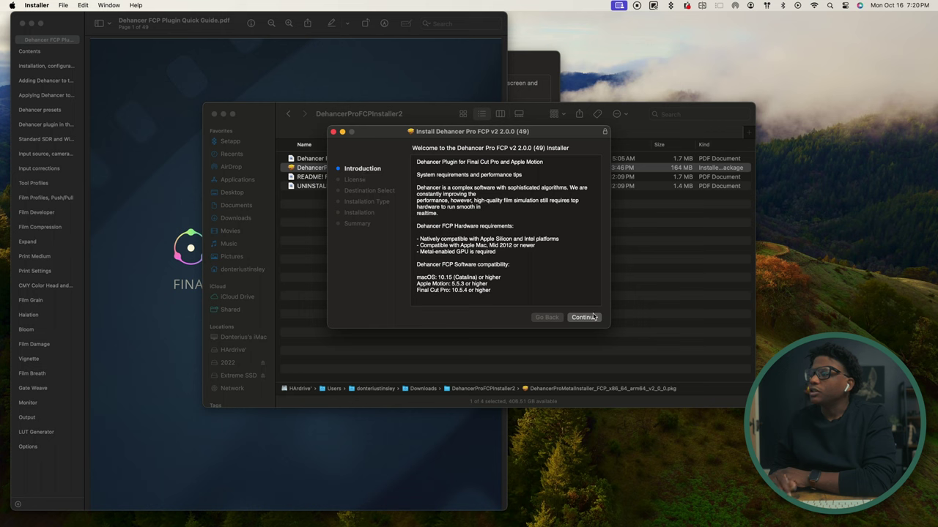
{"action": "left_click", "coordinate": [583, 317]}
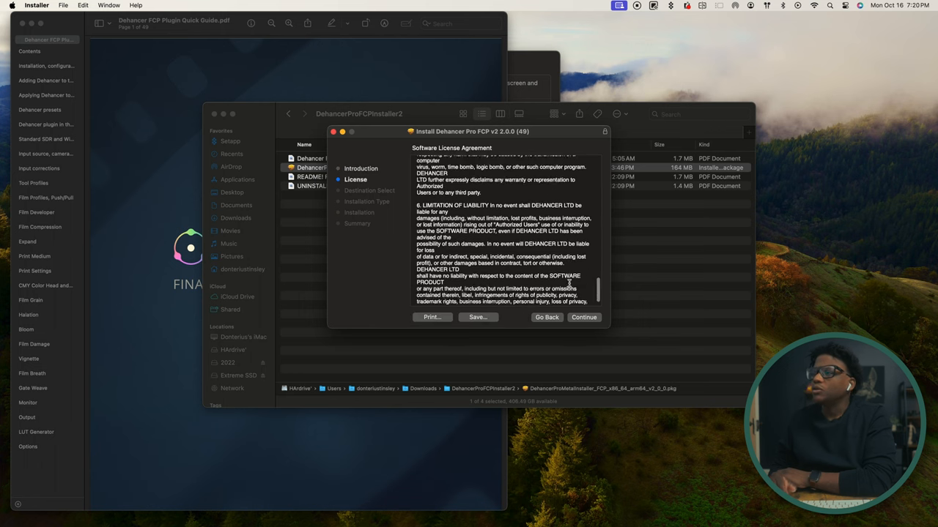
{"action": "left_click", "coordinate": [583, 317]}
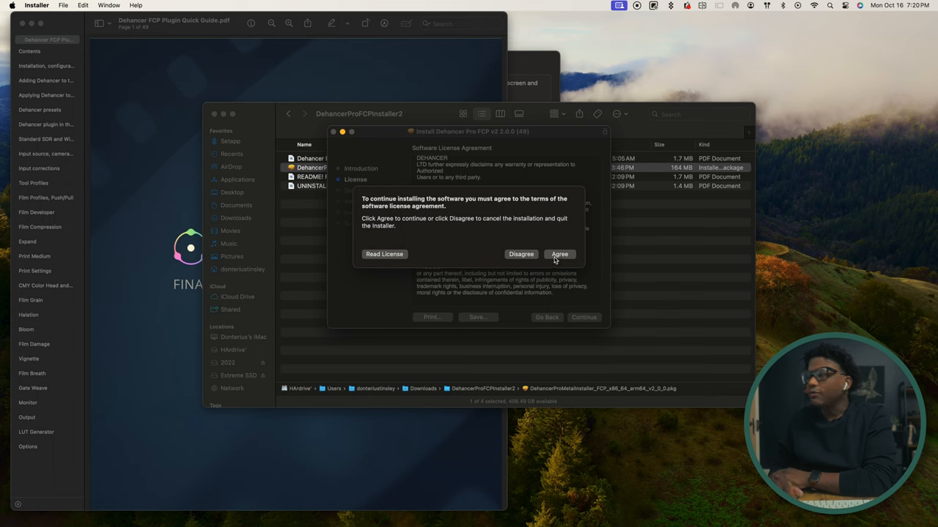
{"action": "left_click", "coordinate": [559, 255]}
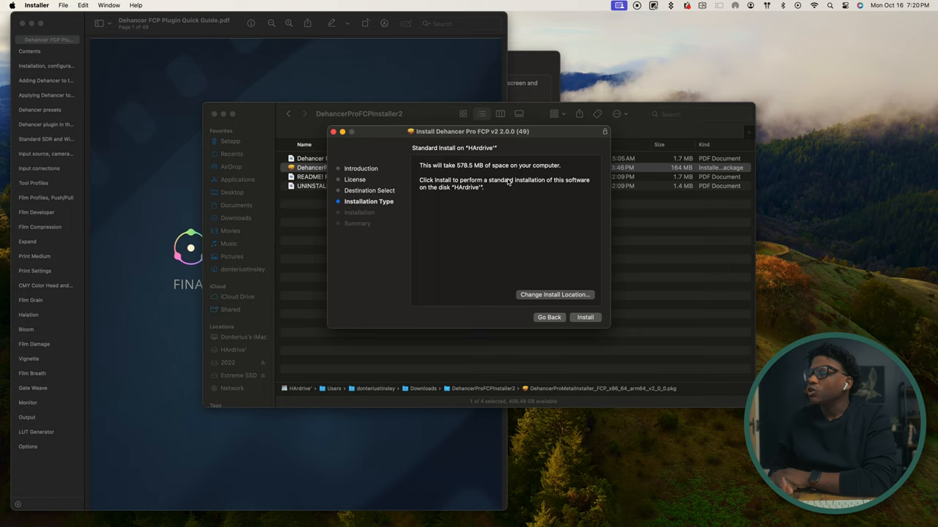
{"action": "mouse_move", "coordinate": [598, 325]}
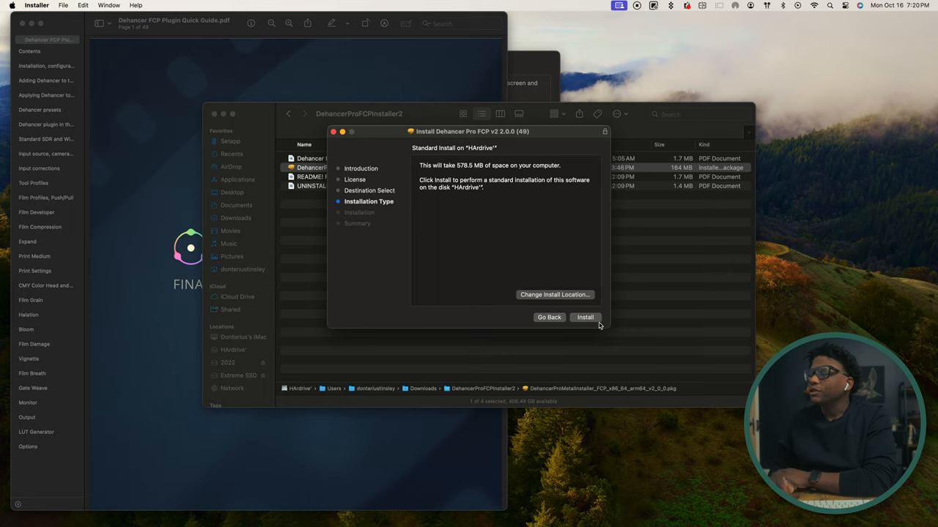
{"action": "left_click", "coordinate": [585, 317]}
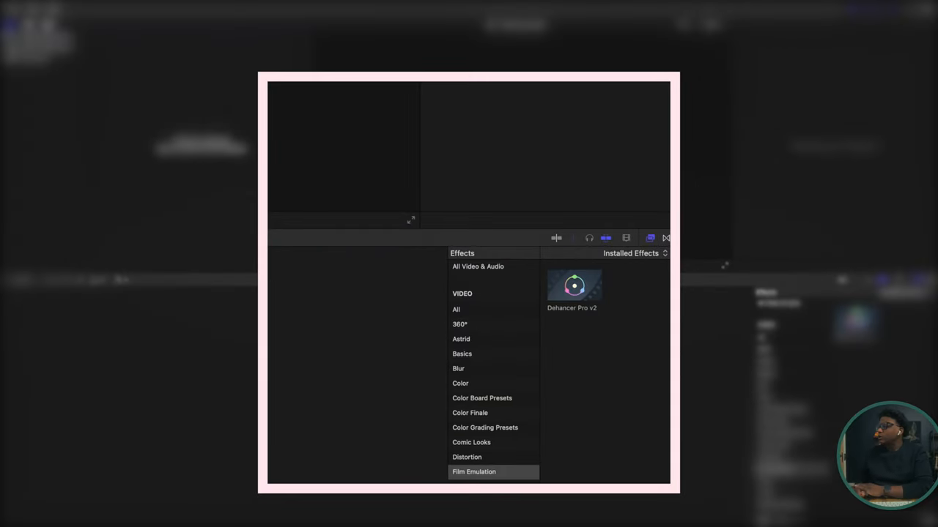
Select the Film Emulation effects category, revealing Dehancer Pro v2 in the browser.
{"action": "scroll", "scroll_direction": "down", "scroll_amount": 3}
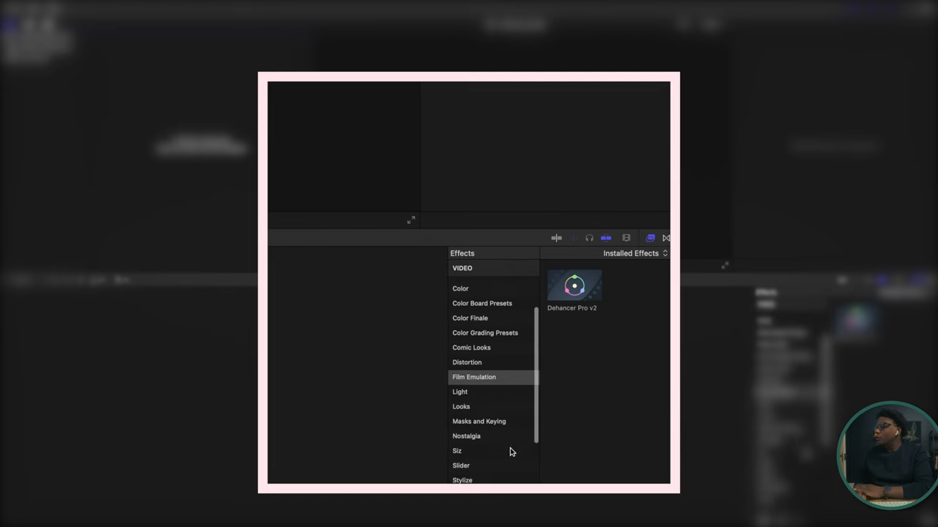
{"action": "left_click", "coordinate": [475, 377]}
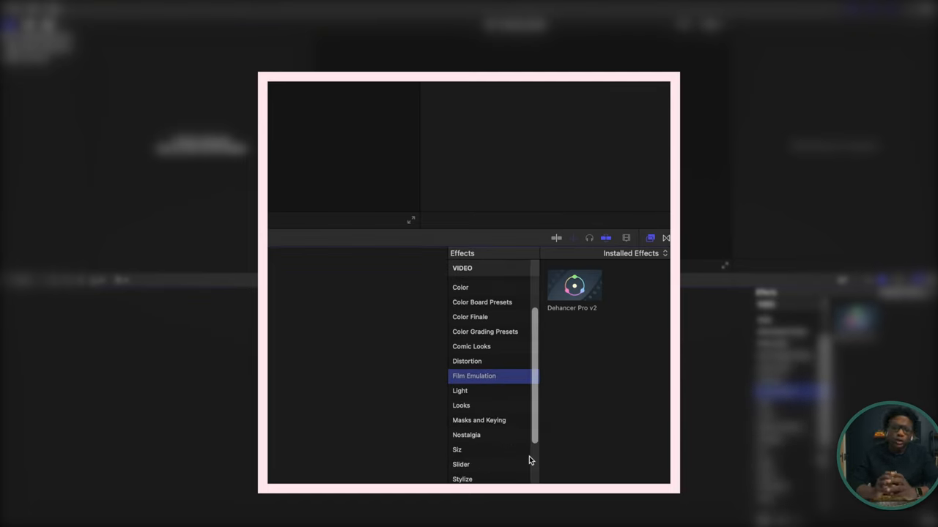